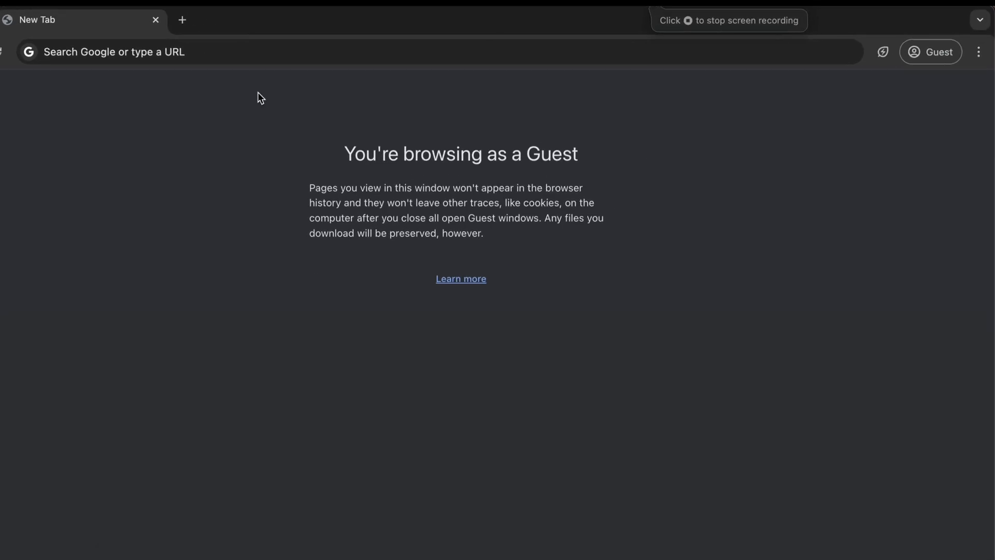
Go to Chrome's Search engine settings from the guest window's menu.
{"action": "left_click", "coordinate": [978, 53]}
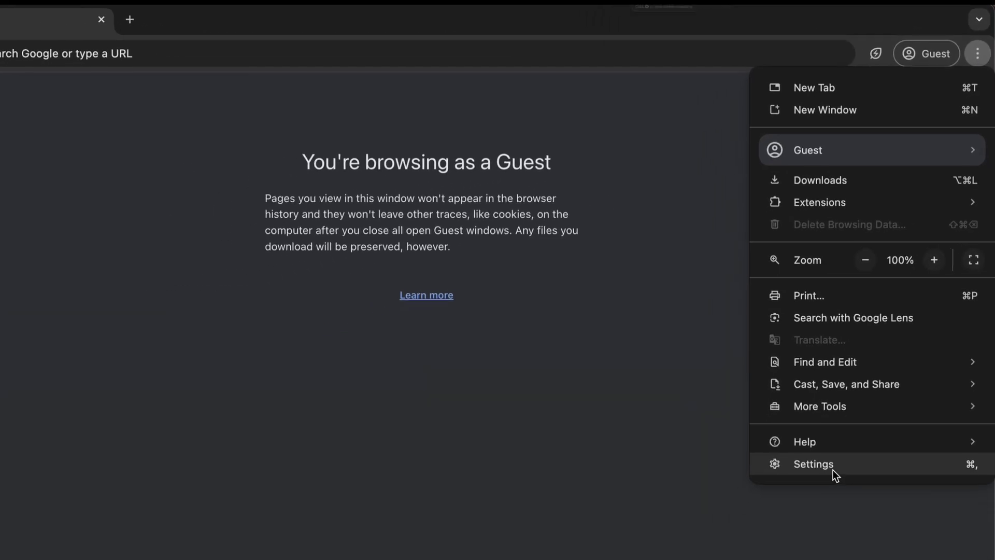
{"action": "left_click", "coordinate": [814, 464]}
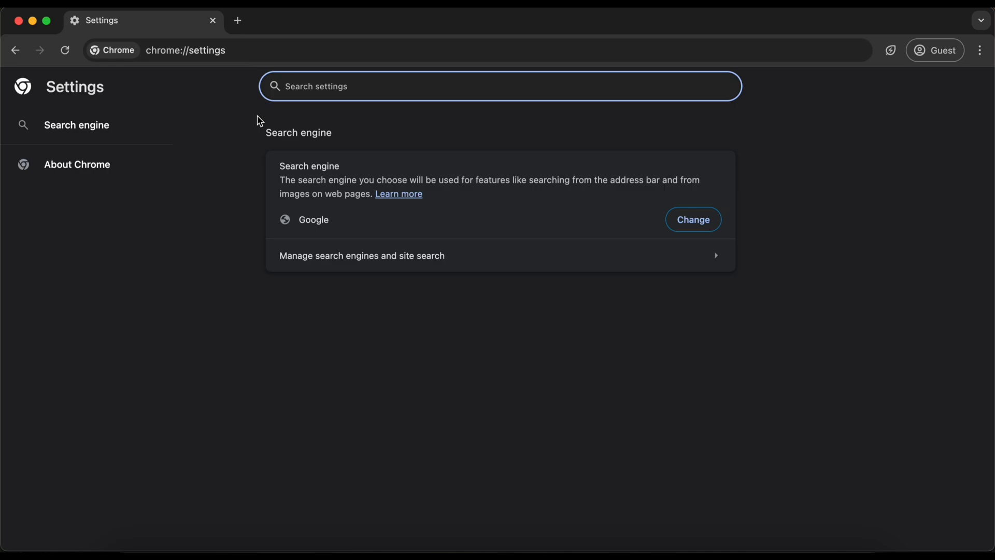
{"action": "left_click", "coordinate": [76, 125]}
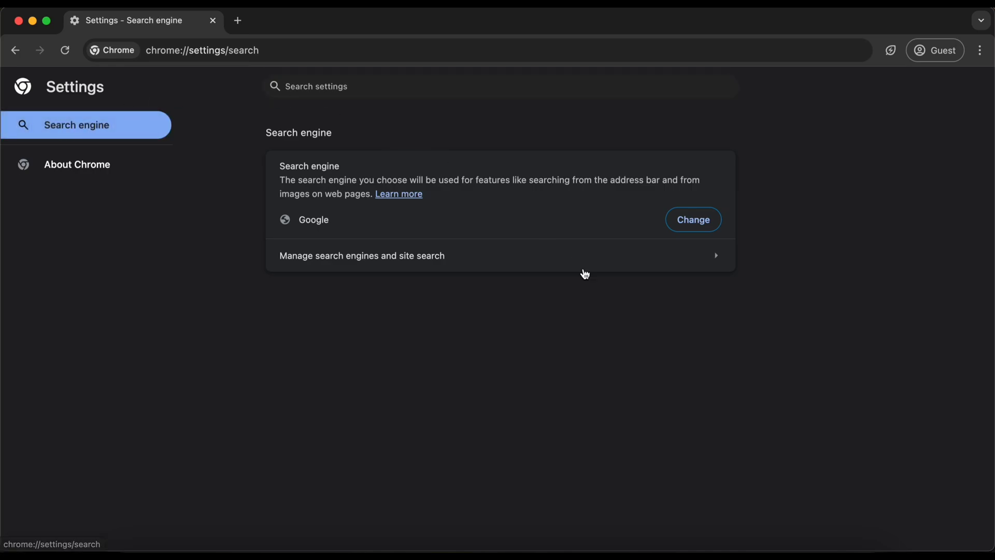
{"action": "mouse_move", "coordinate": [378, 228]}
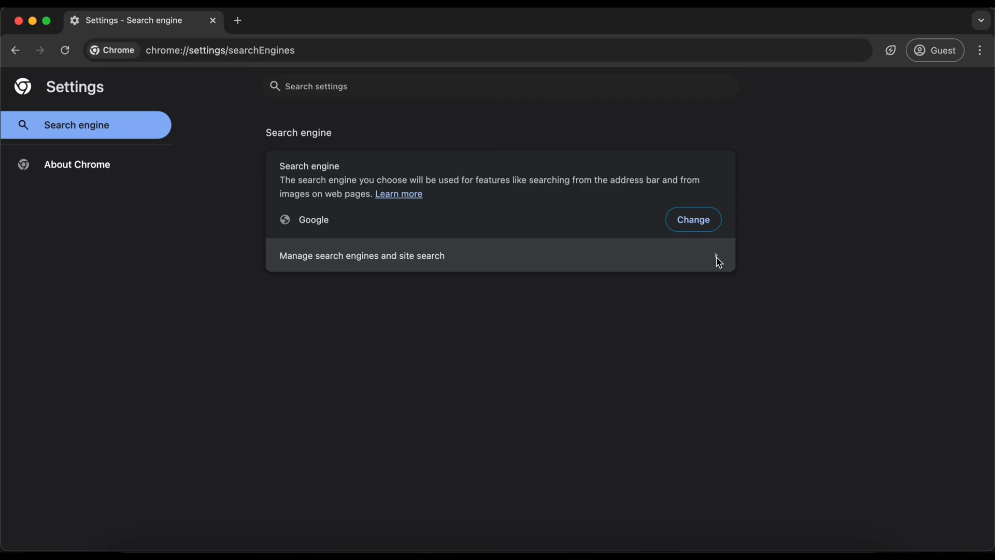
Start a new site search named 'Gemini AI' with shortcut 'Gemini'.
{"action": "left_click", "coordinate": [362, 255]}
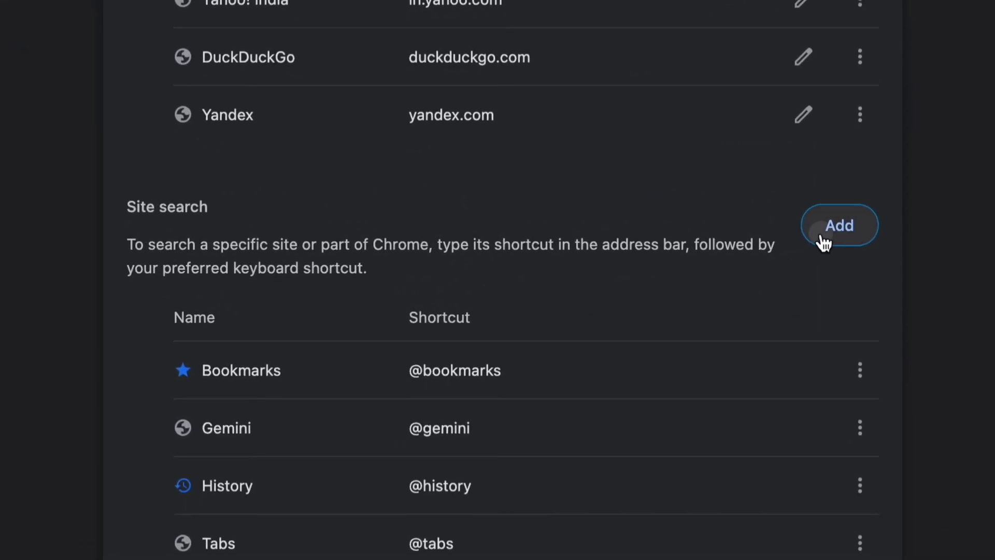
{"action": "left_click", "coordinate": [839, 225]}
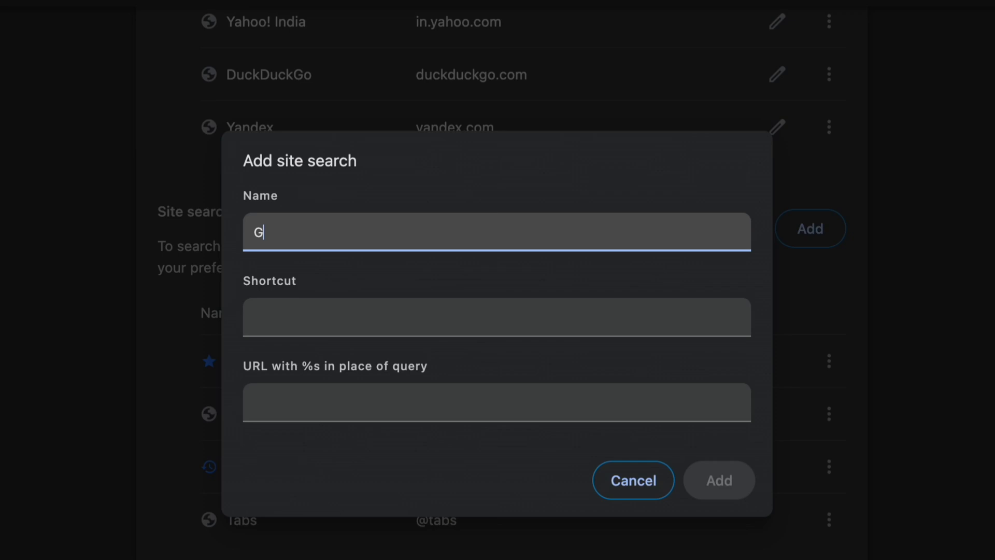
{"action": "type", "text": "emini AI"}
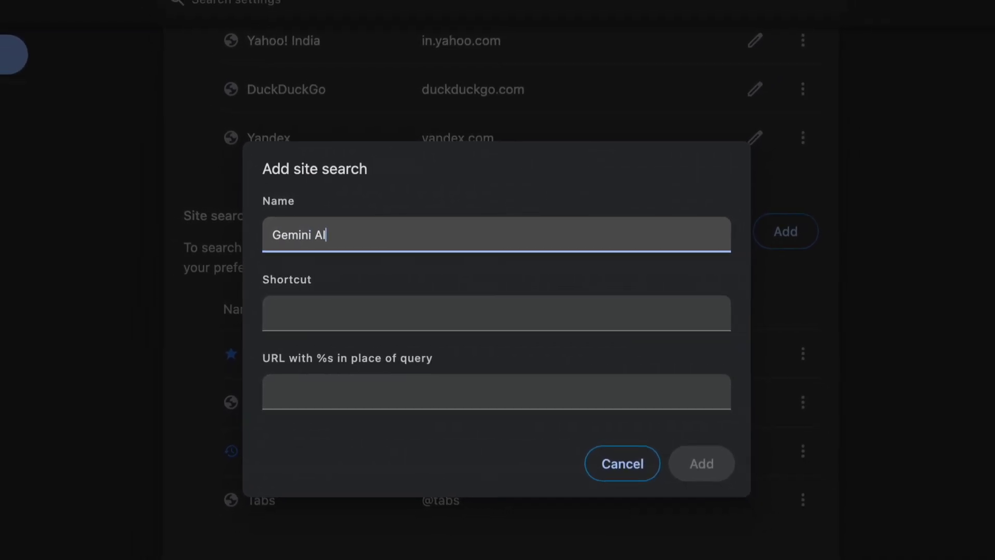
{"action": "type", "text": "G"}
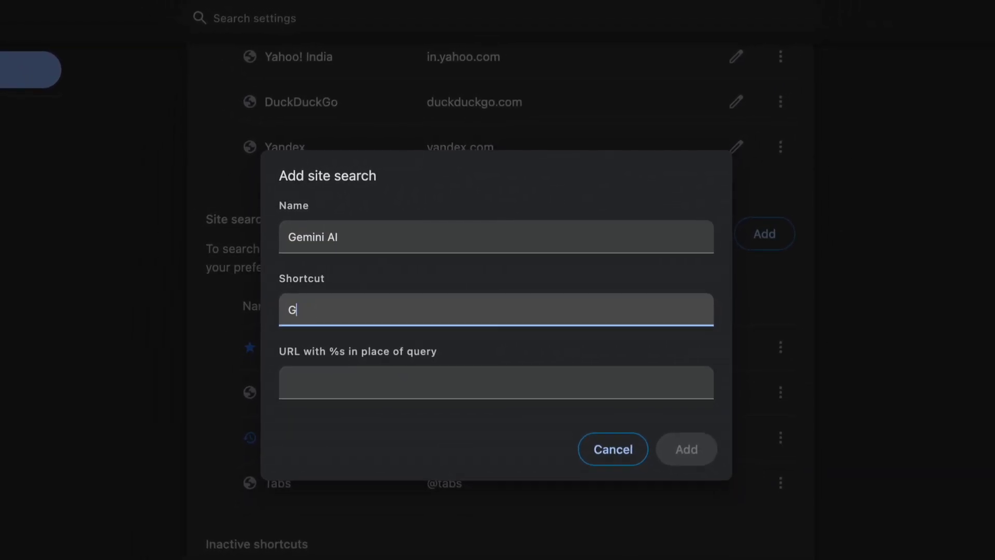
{"action": "type", "text": "emini"}
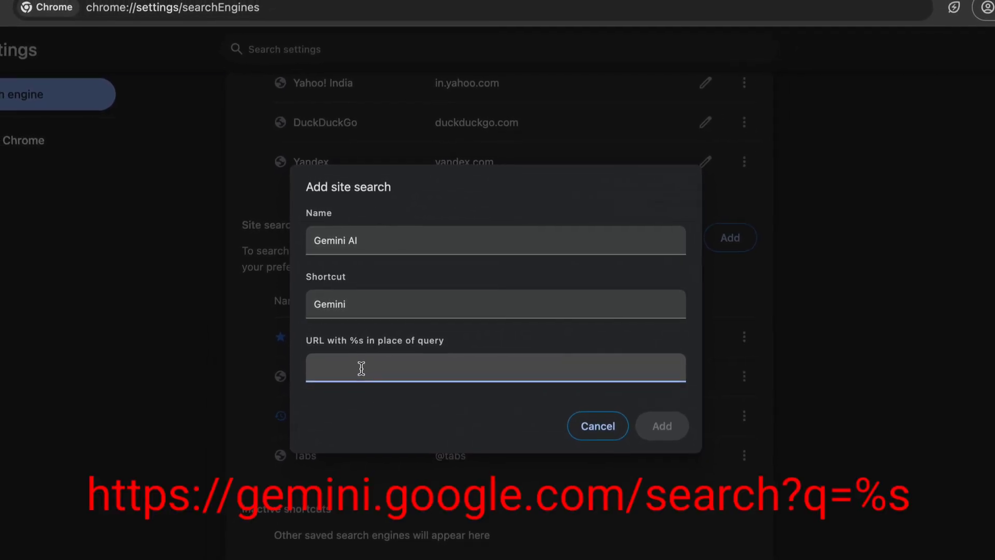
{"action": "type", "text": "https://gemini.google.com/search?q=%s"}
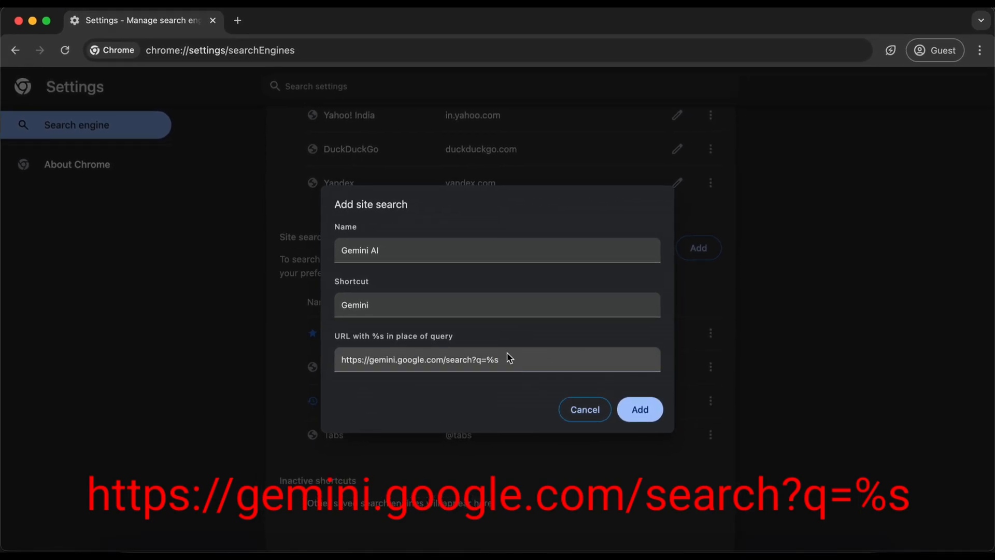
{"action": "left_click", "coordinate": [497, 360]}
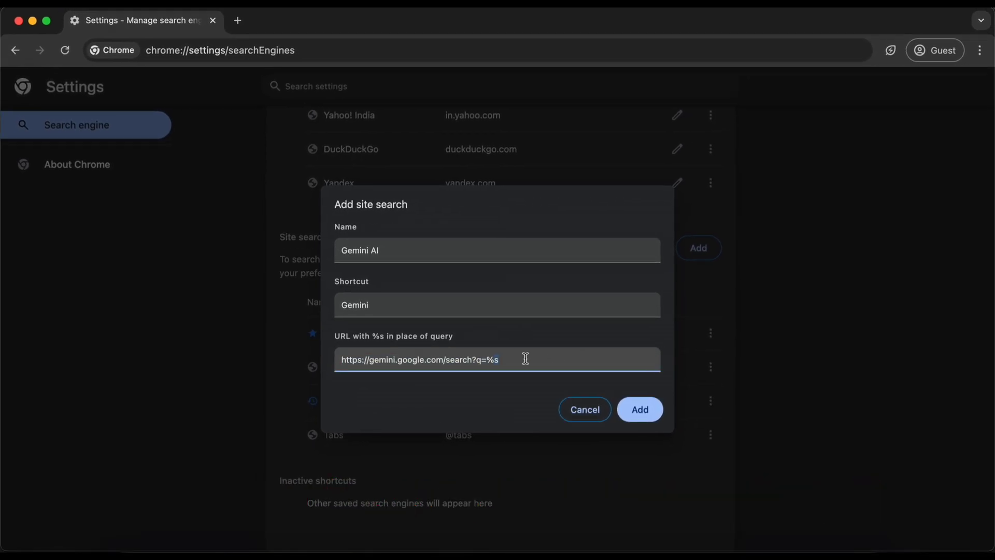
{"action": "left_click", "coordinate": [640, 409]}
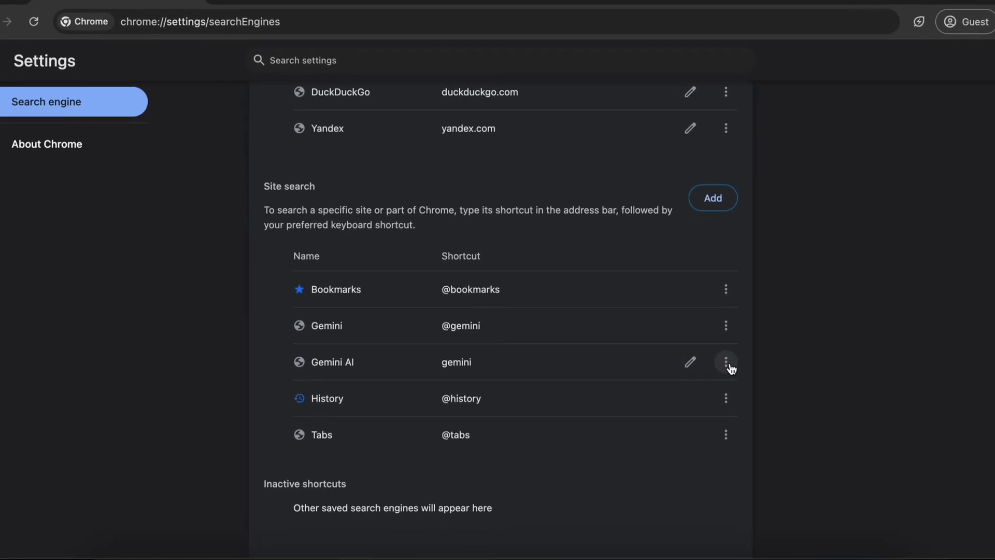
Open a fresh guest tab with an empty address bar.
{"action": "left_click", "coordinate": [726, 362]}
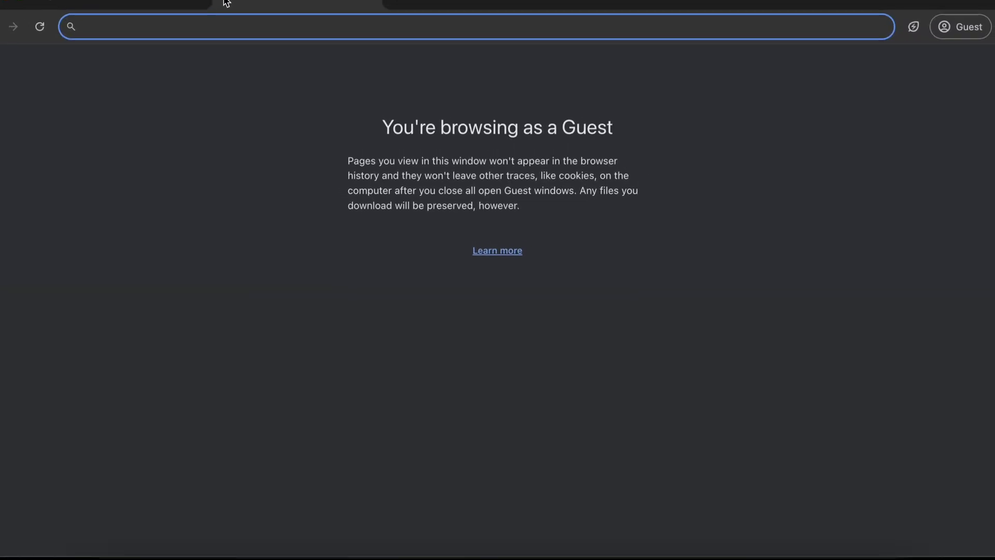
Enter 'Create a table of data with DNS and provider' in the address bar.
{"action": "type", "text": "Crea"}
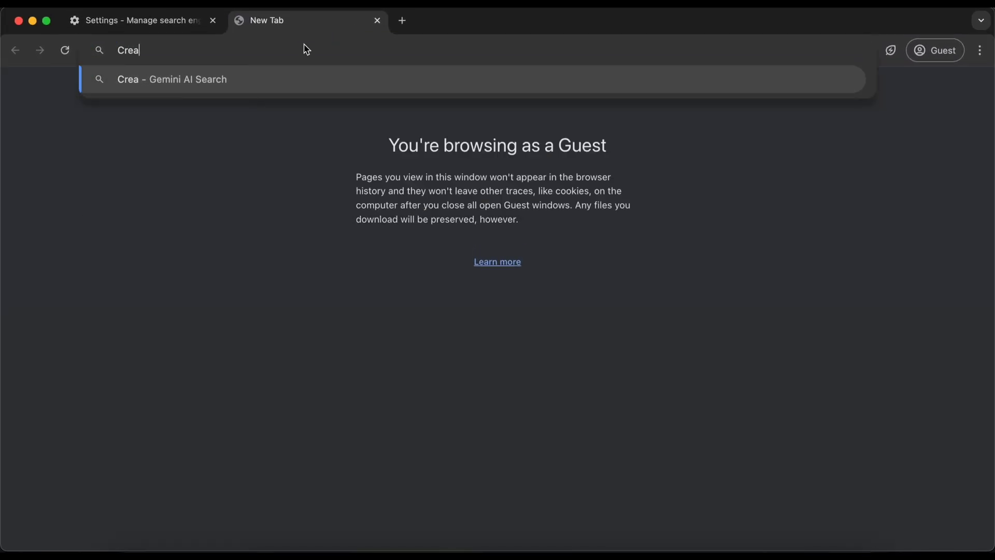
{"action": "type", "text": "te a"}
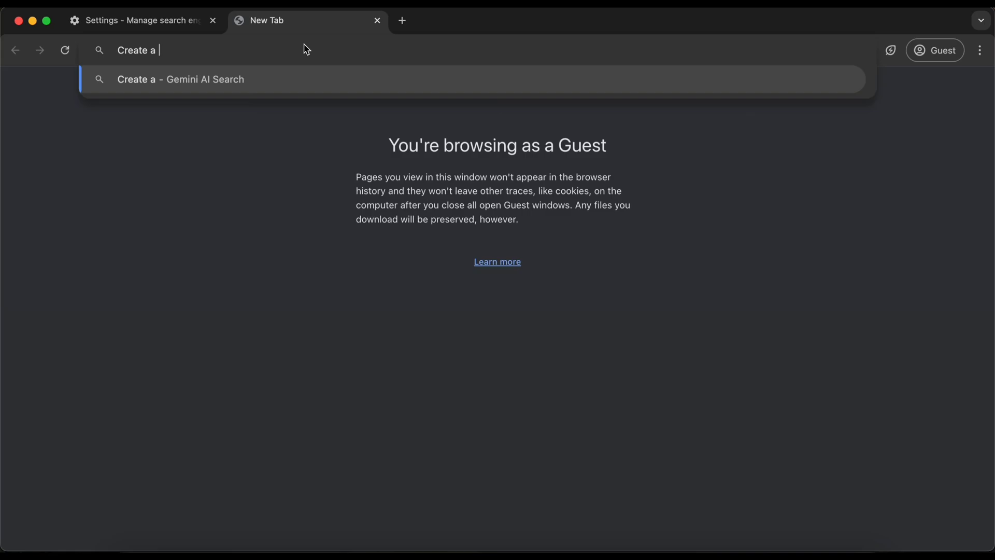
{"action": "type", "text": "ta"}
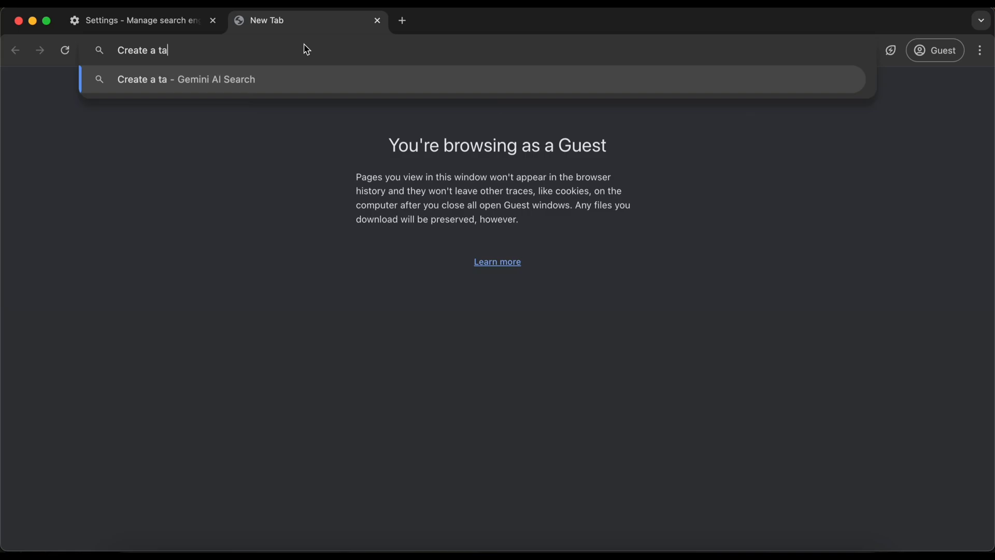
{"action": "type", "text": "ble of da"}
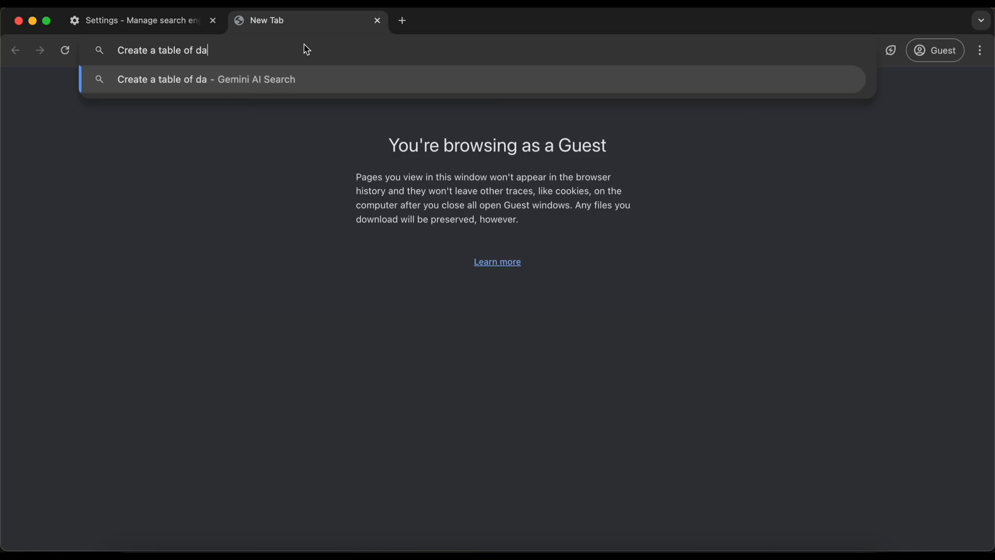
{"action": "type", "text": "ta with DNS"}
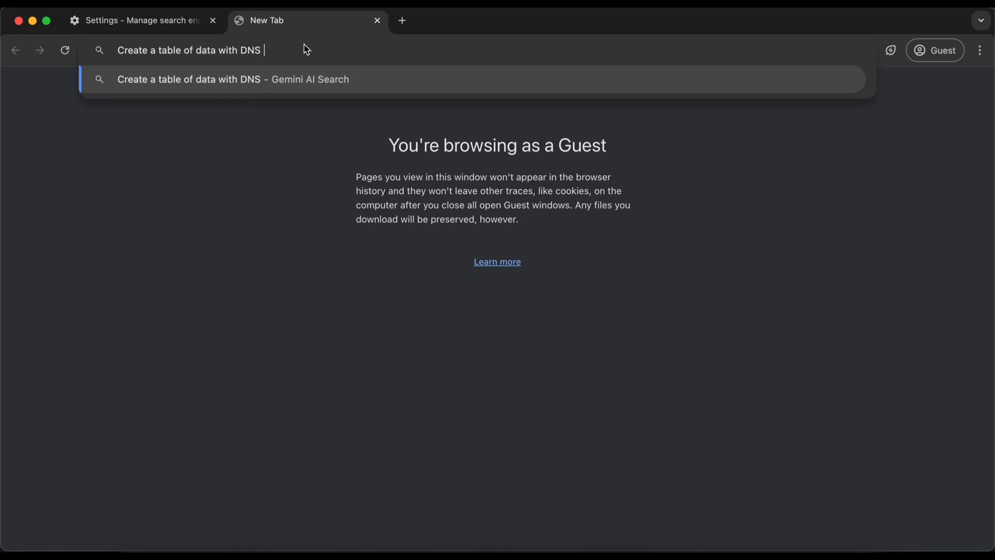
{"action": "type", "text": "and"}
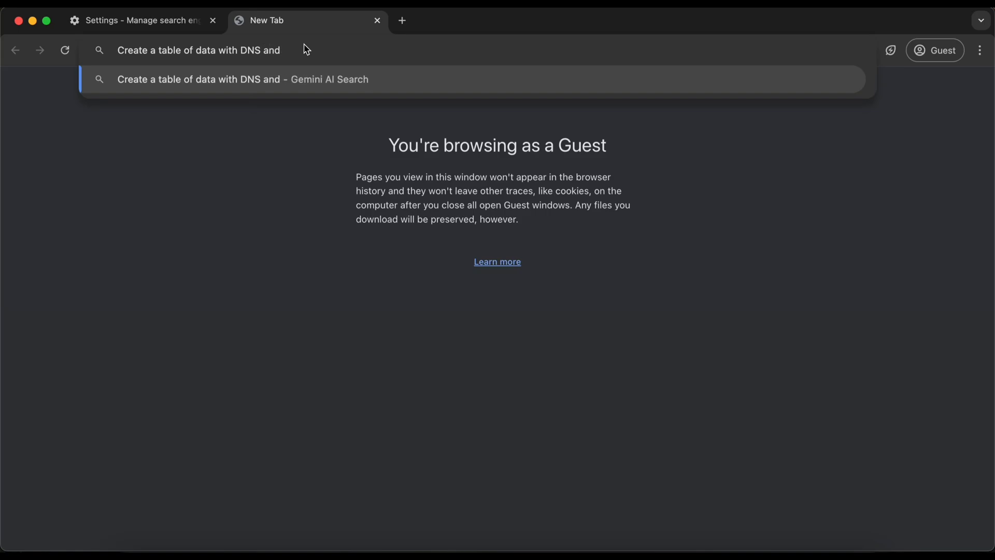
{"action": "type", "text": "provider"}
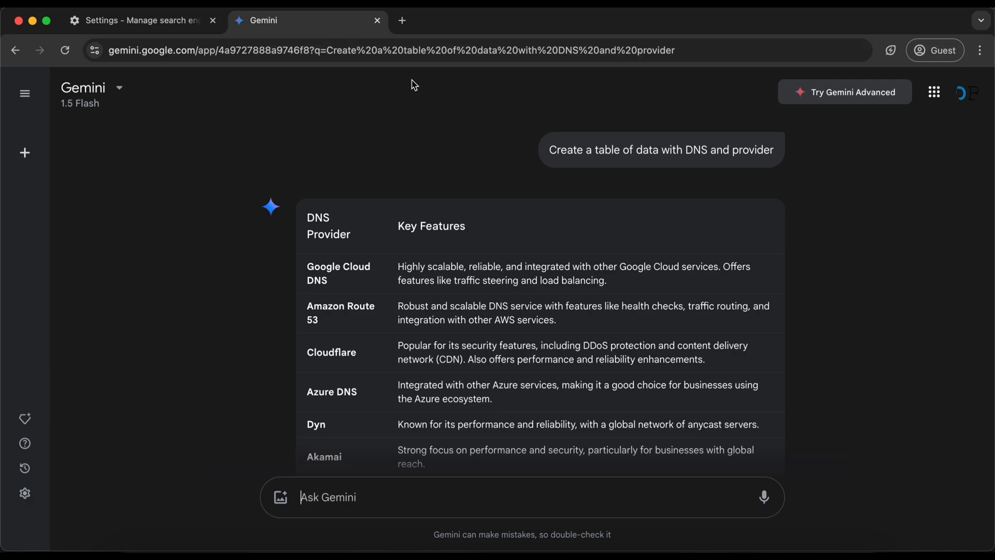
{"action": "mouse_move", "coordinate": [427, 244]}
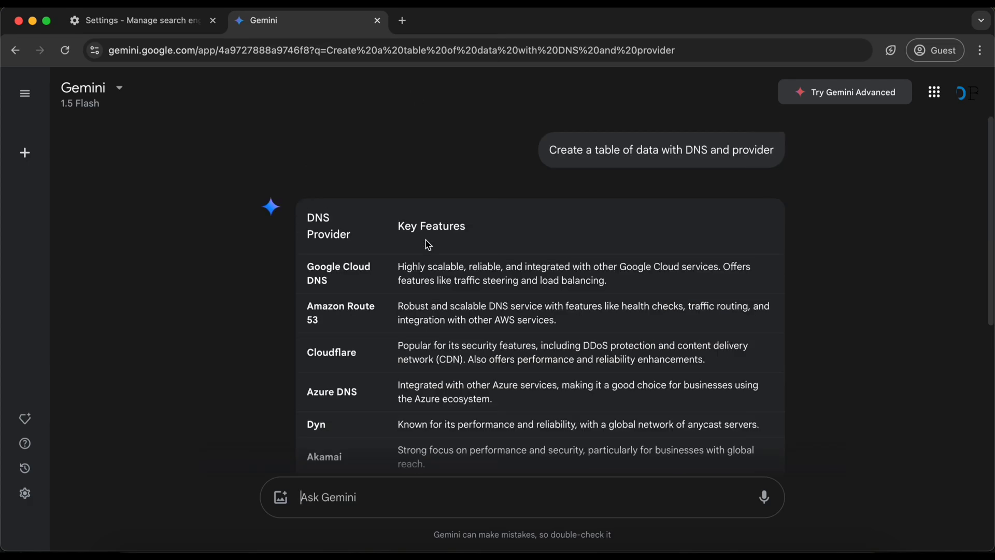
{"action": "mouse_move", "coordinate": [648, 23]}
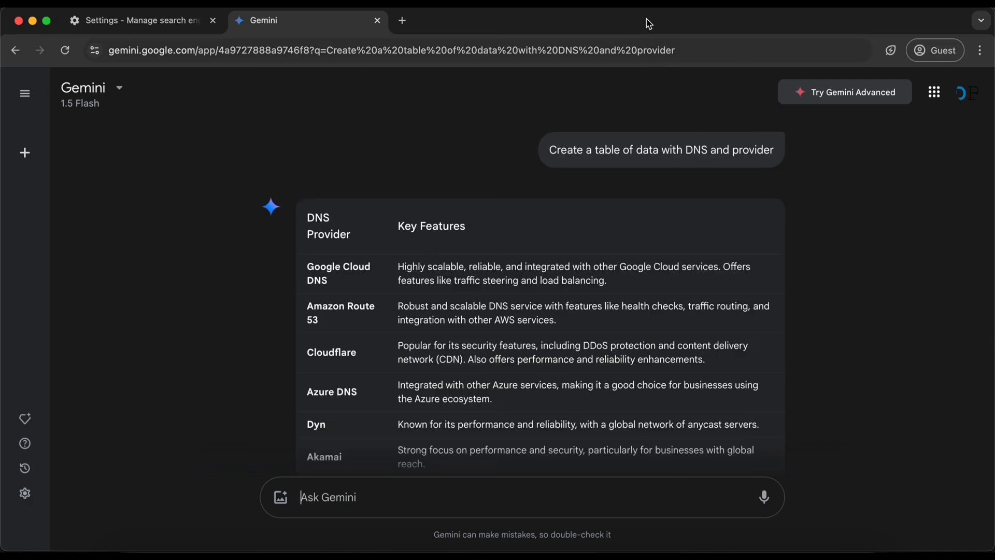